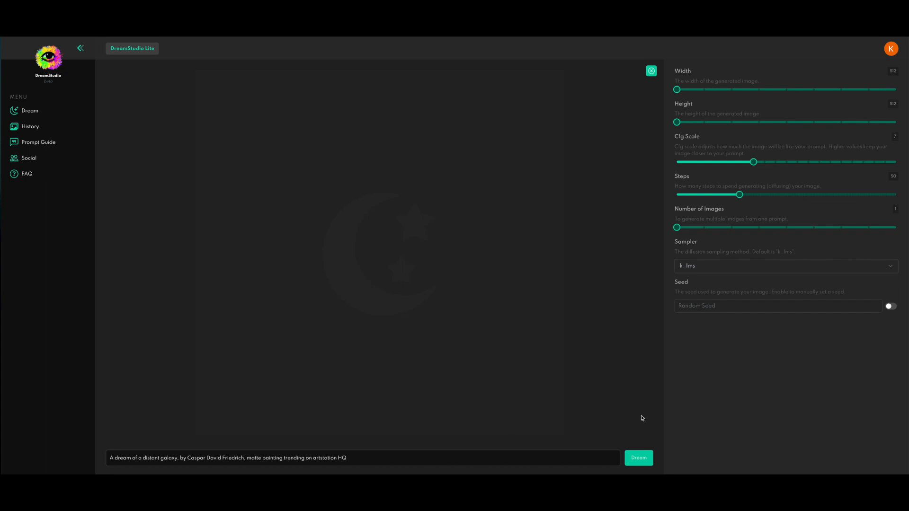
{"action": "mouse_move", "coordinate": [638, 394]}
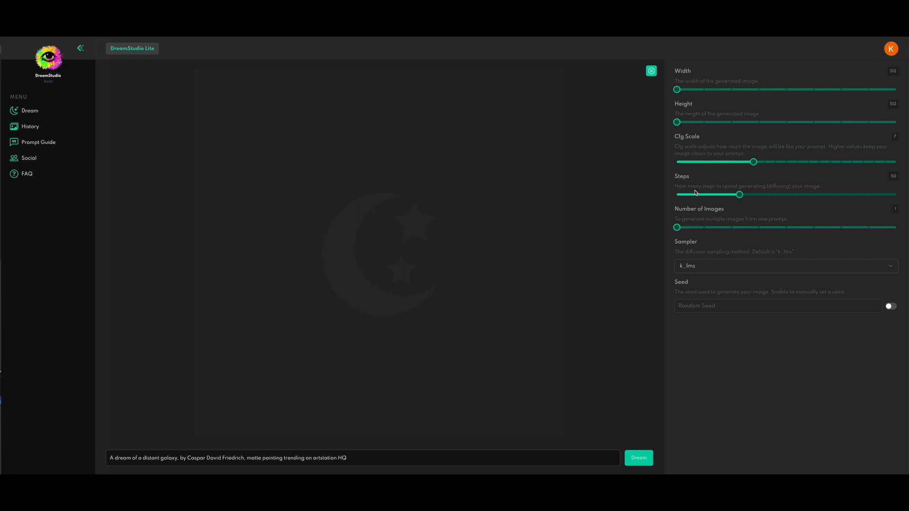
{"action": "mouse_move", "coordinate": [780, 189]}
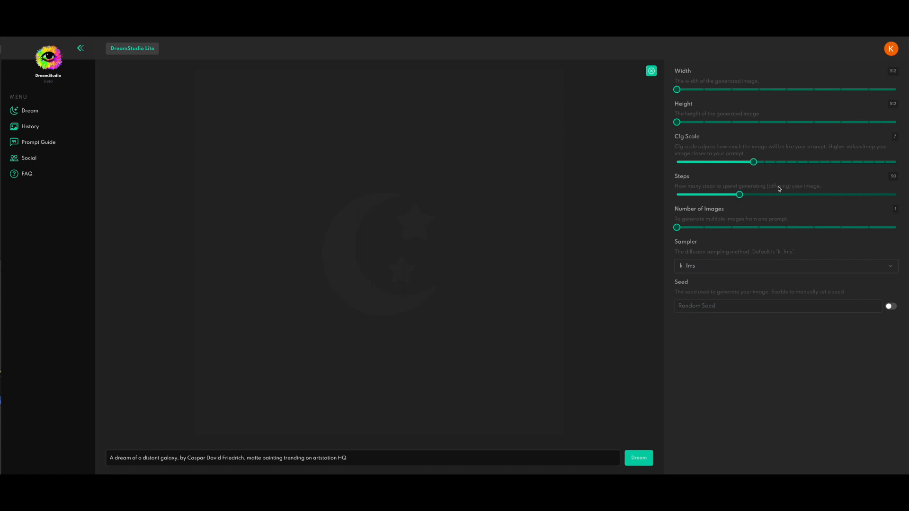
{"action": "mouse_move", "coordinate": [650, 181]}
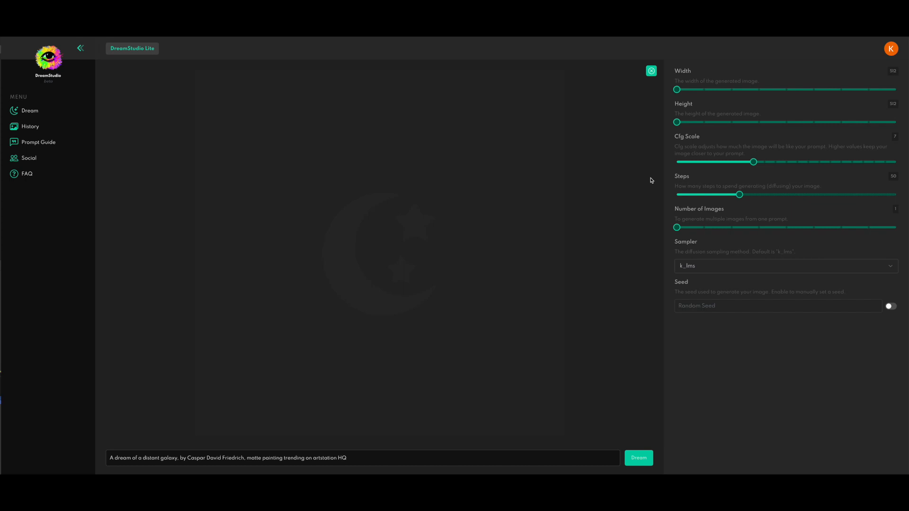
{"action": "mouse_move", "coordinate": [641, 177]}
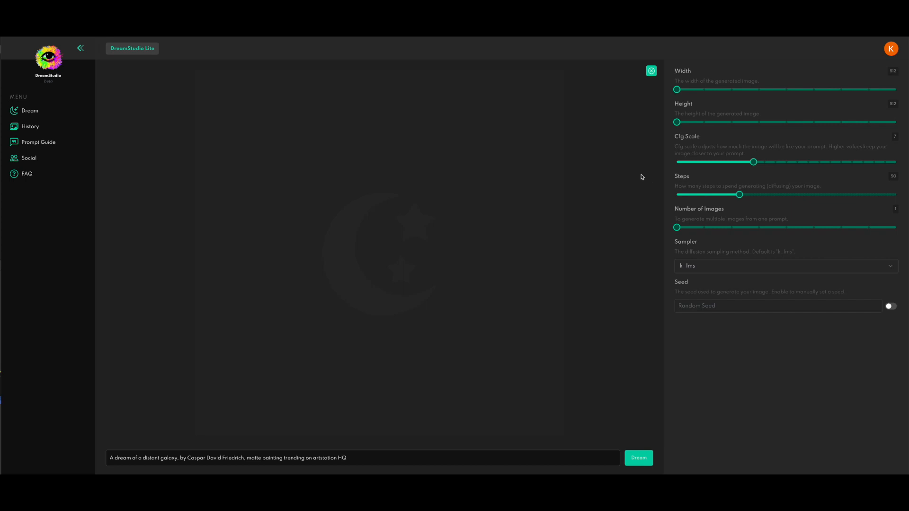
{"action": "mouse_move", "coordinate": [658, 163]}
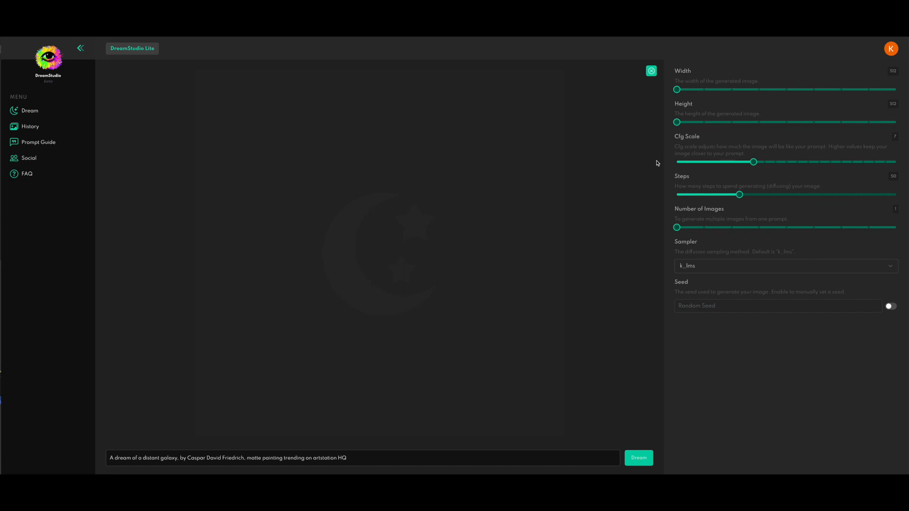
{"action": "mouse_move", "coordinate": [675, 181]}
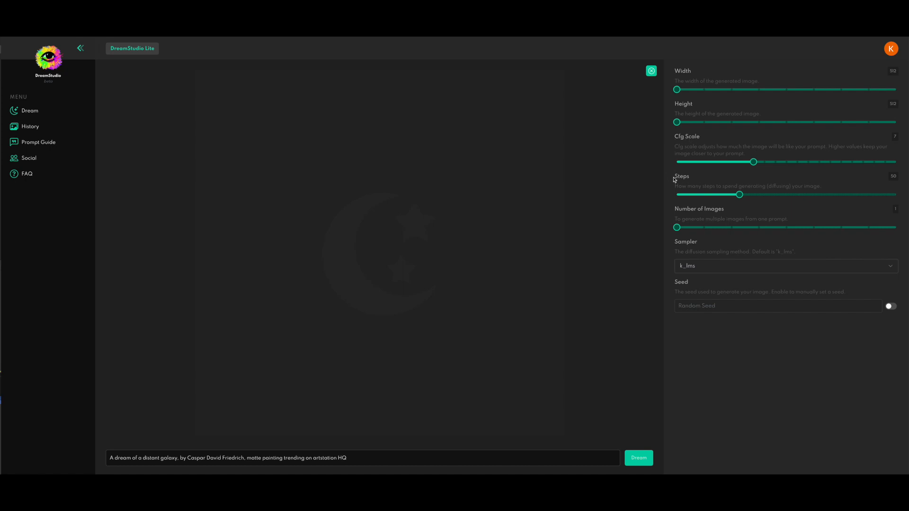
{"action": "mouse_move", "coordinate": [742, 202]}
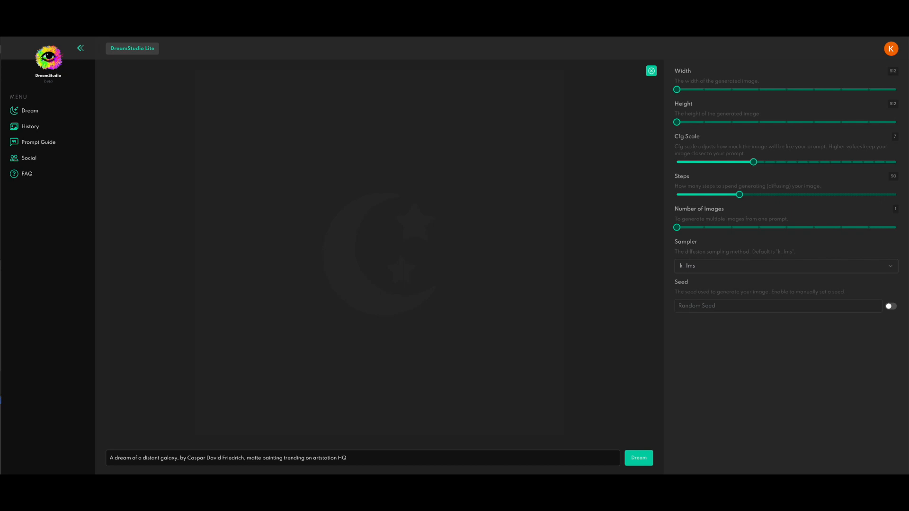
Step: Generate the misty galaxy matte painting with a lone figure on a rocky cliff
{"action": "left_click", "coordinate": [638, 458]}
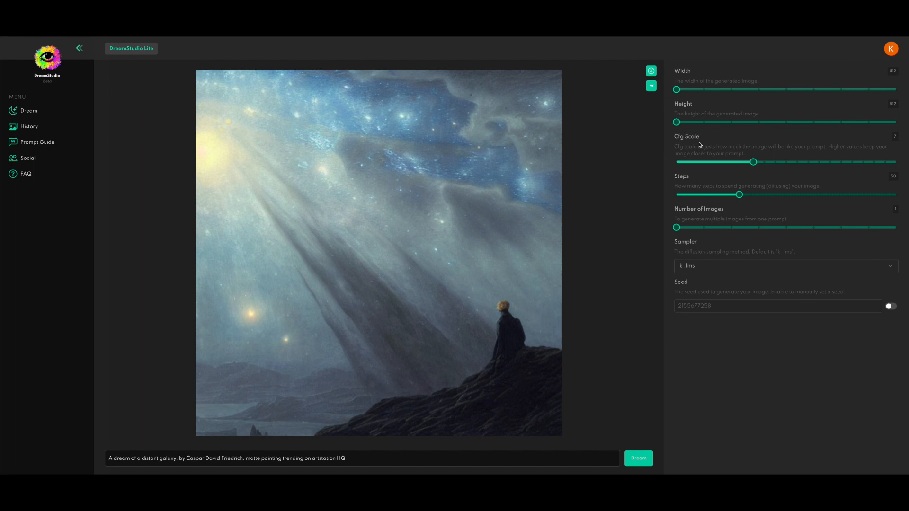
{"action": "mouse_move", "coordinate": [646, 205]}
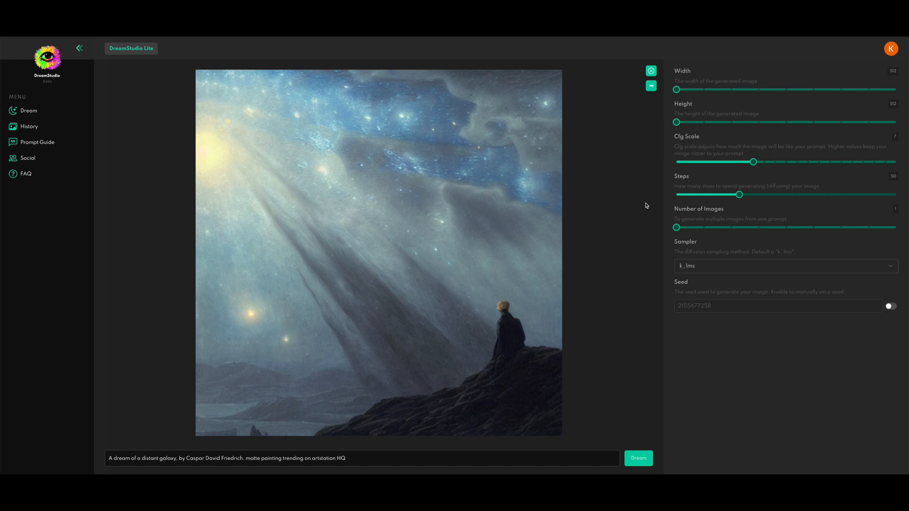
{"action": "mouse_move", "coordinate": [577, 182]}
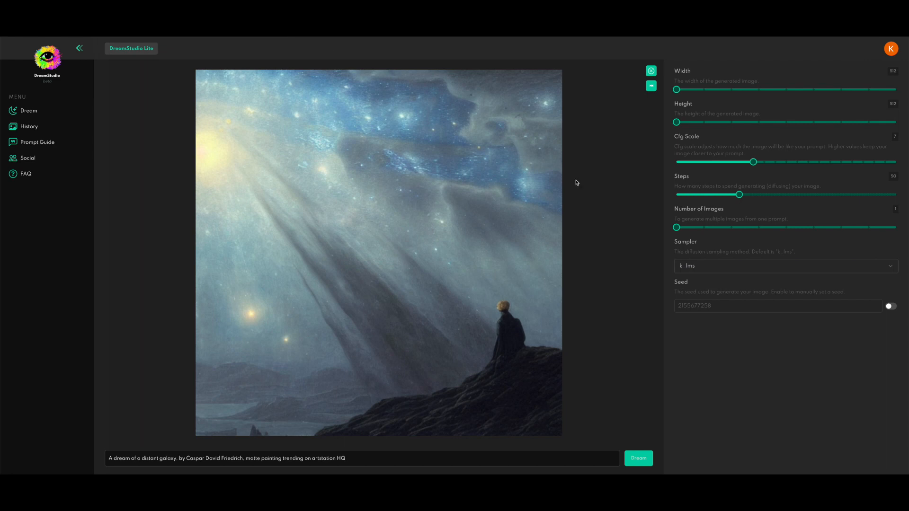
{"action": "left_click", "coordinate": [891, 306]}
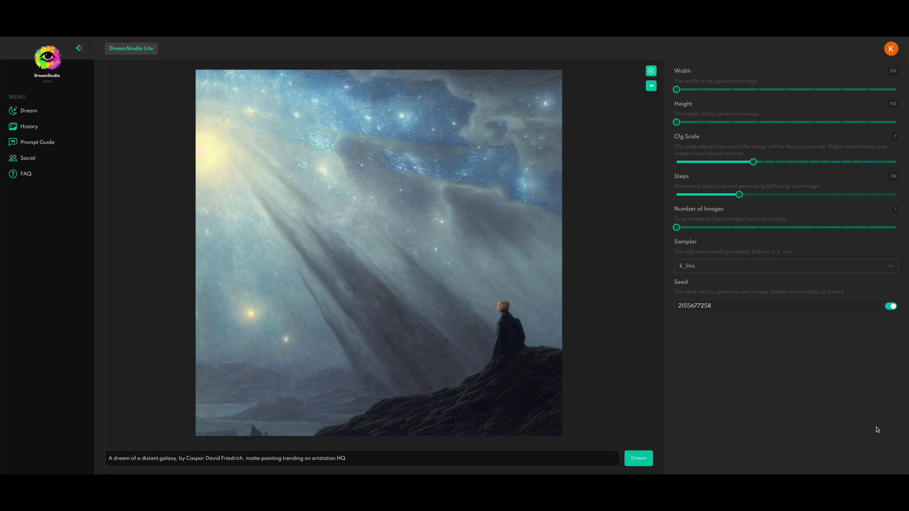
{"action": "mouse_move", "coordinate": [651, 325]}
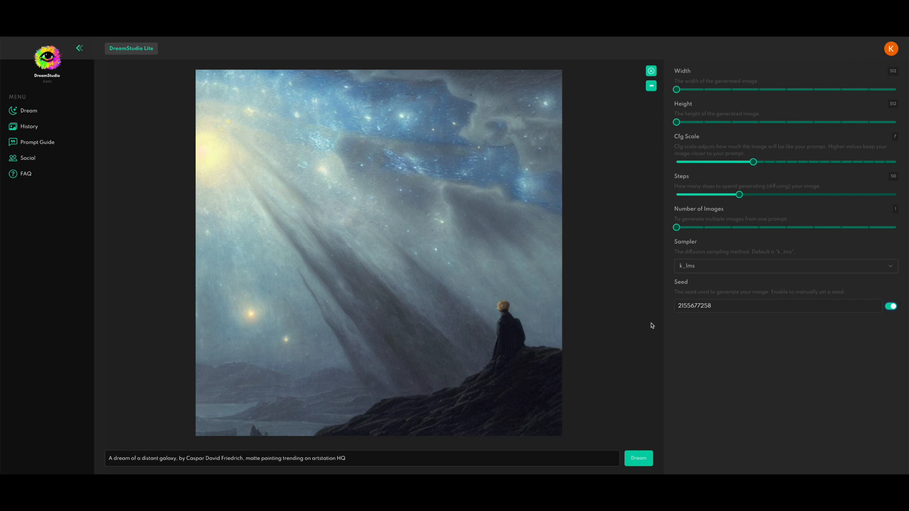
{"action": "mouse_move", "coordinate": [730, 145]}
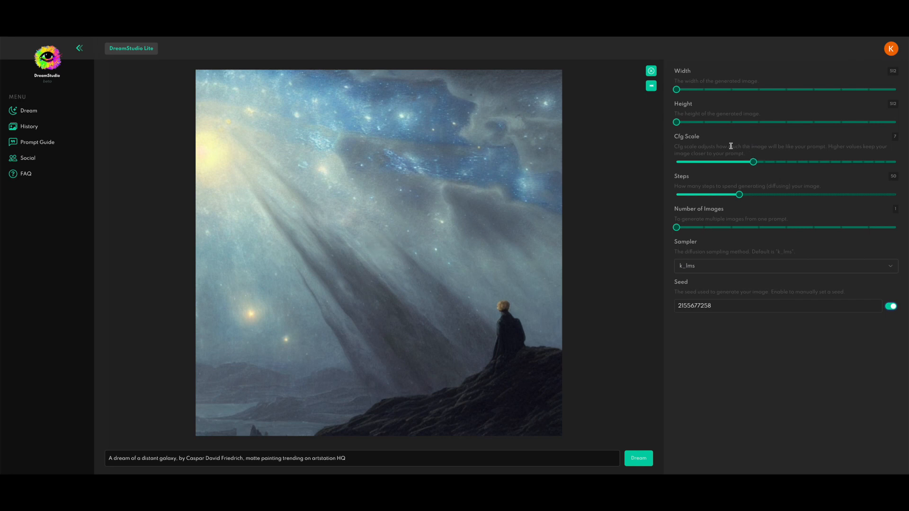
{"action": "mouse_move", "coordinate": [723, 158]}
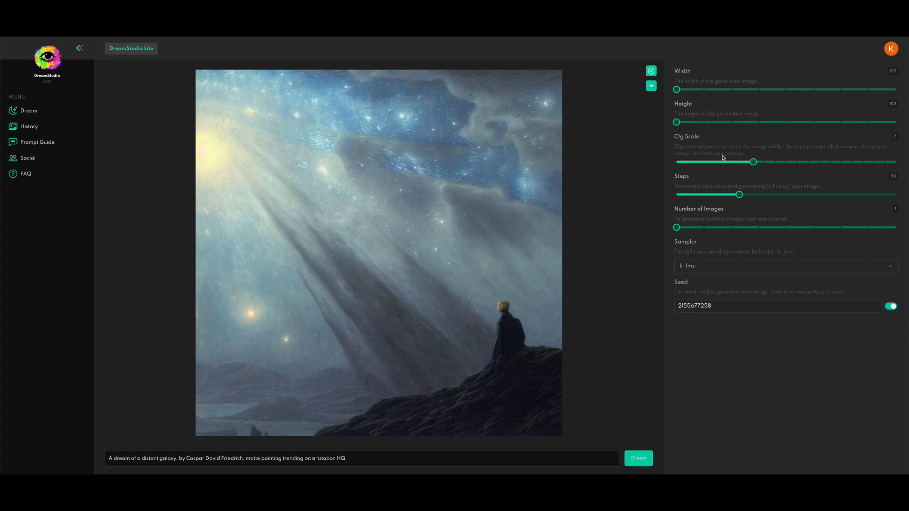
{"action": "mouse_move", "coordinate": [739, 184]}
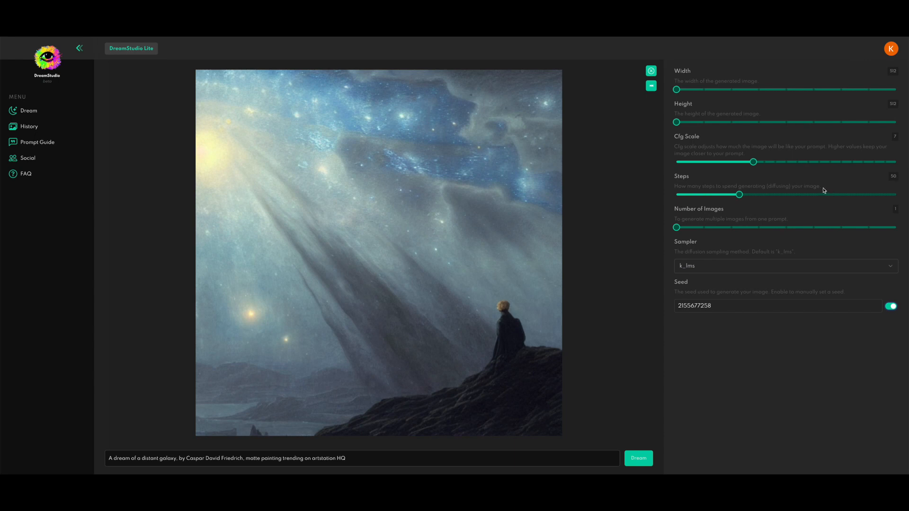
{"action": "mouse_move", "coordinate": [666, 172]}
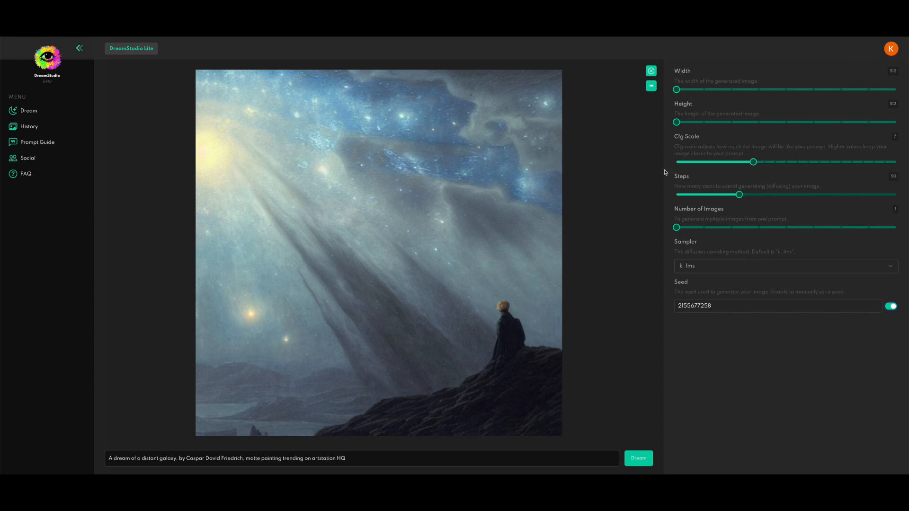
{"action": "mouse_move", "coordinate": [729, 203]}
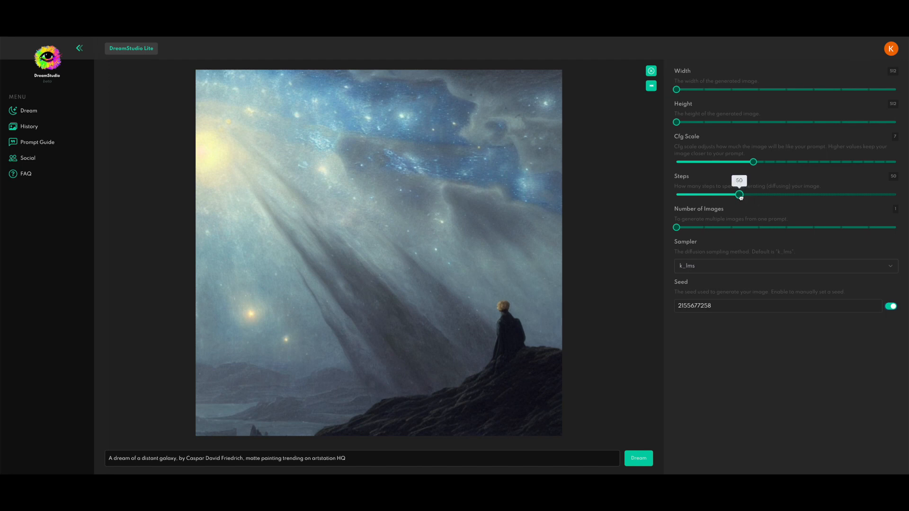
Step: Raise Steps from 50 to 100 and generate the galaxy painting at Cfg Scale 7
{"action": "left_click_drag", "start_coordinate": [740, 194], "coordinate": [747, 194]}
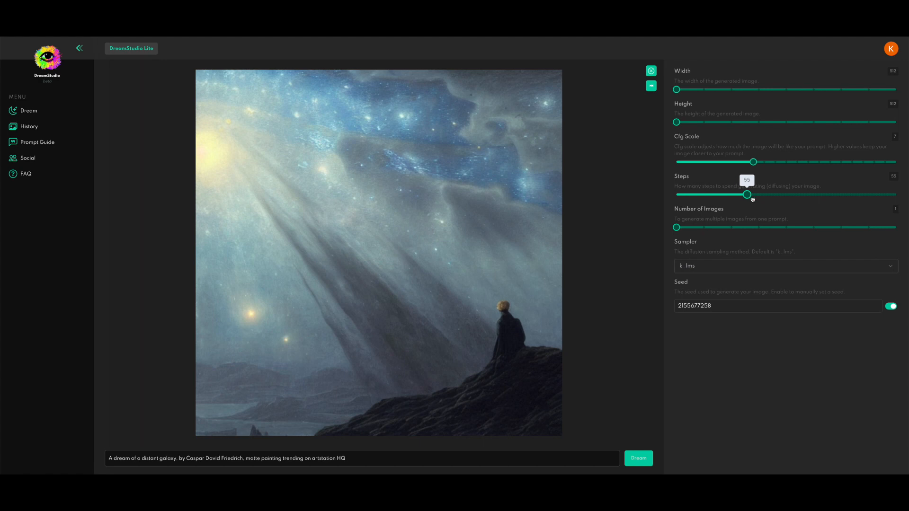
{"action": "left_click_drag", "start_coordinate": [747, 194], "coordinate": [770, 195]}
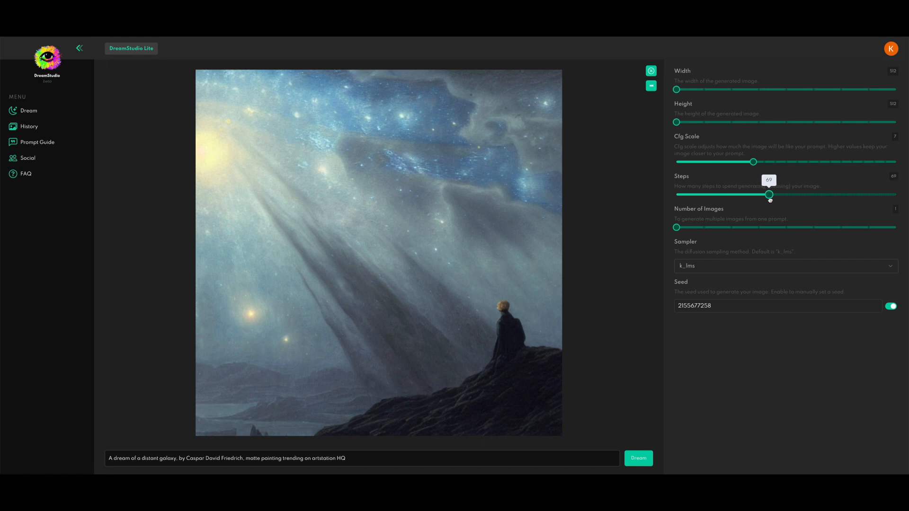
{"action": "left_click_drag", "start_coordinate": [770, 194], "coordinate": [794, 194]}
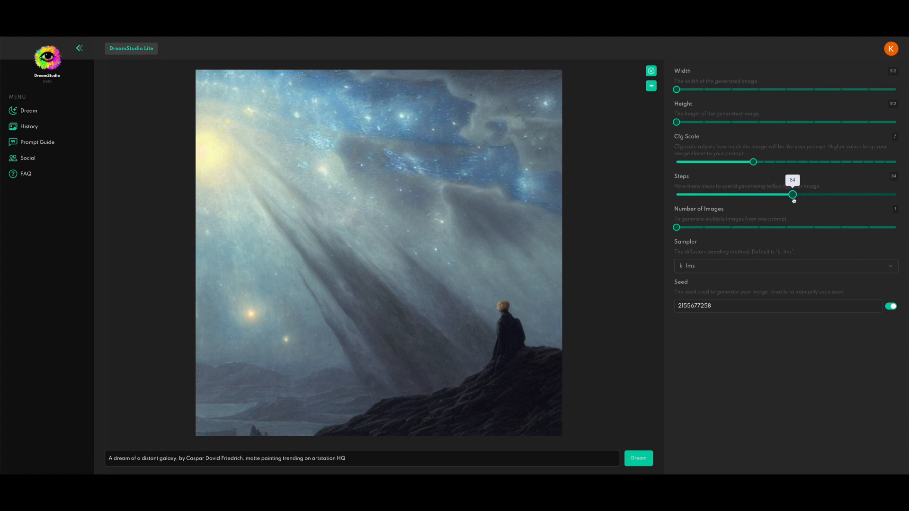
{"action": "left_click_drag", "start_coordinate": [793, 194], "coordinate": [817, 194]}
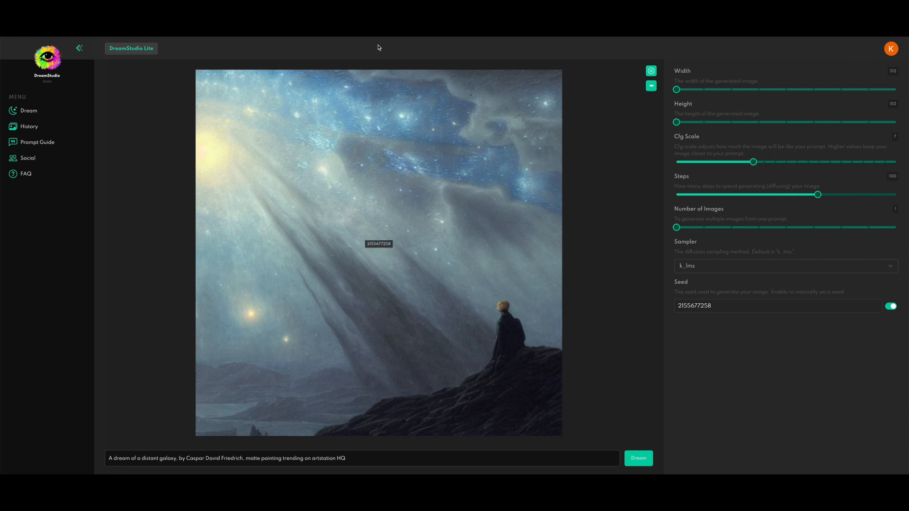
{"action": "mouse_move", "coordinate": [645, 449]}
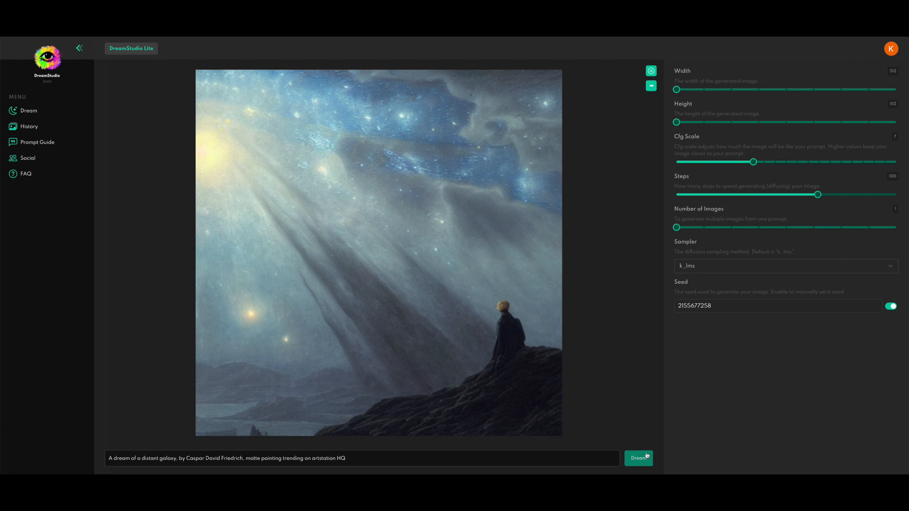
{"action": "left_click", "coordinate": [637, 458]}
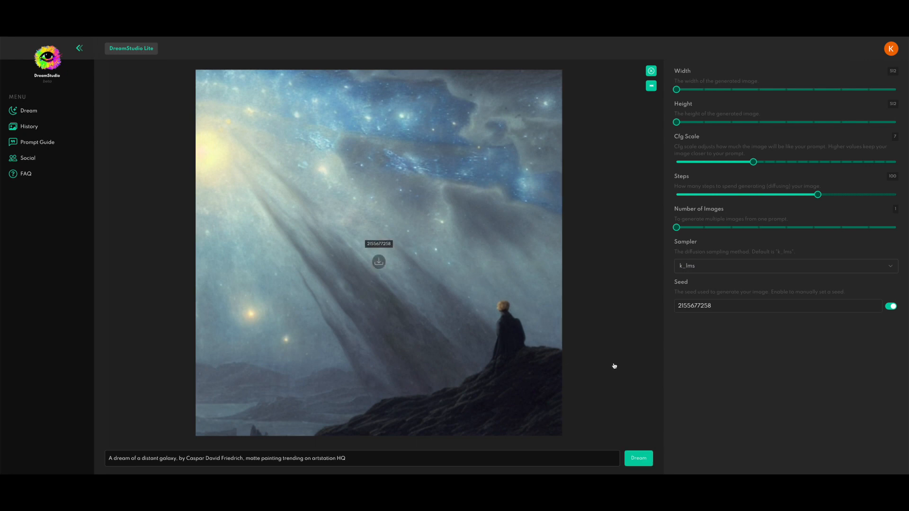
{"action": "mouse_move", "coordinate": [625, 367]}
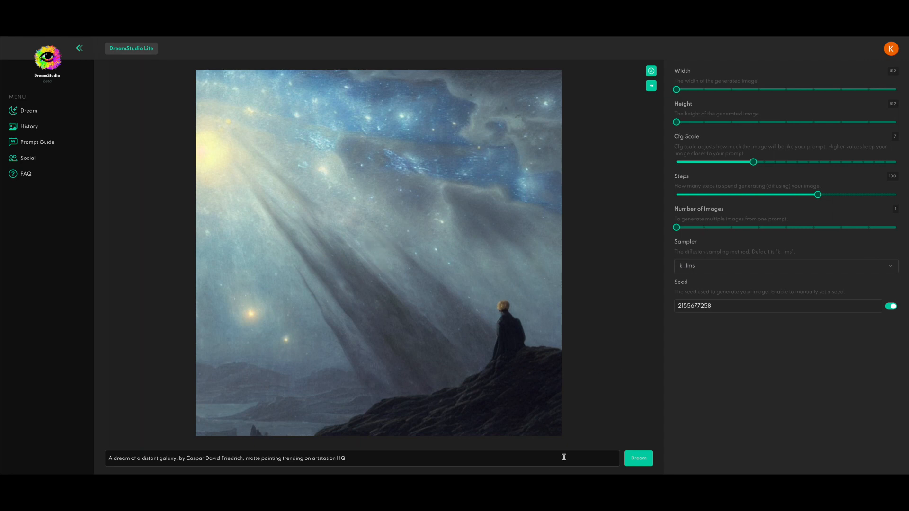
{"action": "mouse_move", "coordinate": [654, 176]}
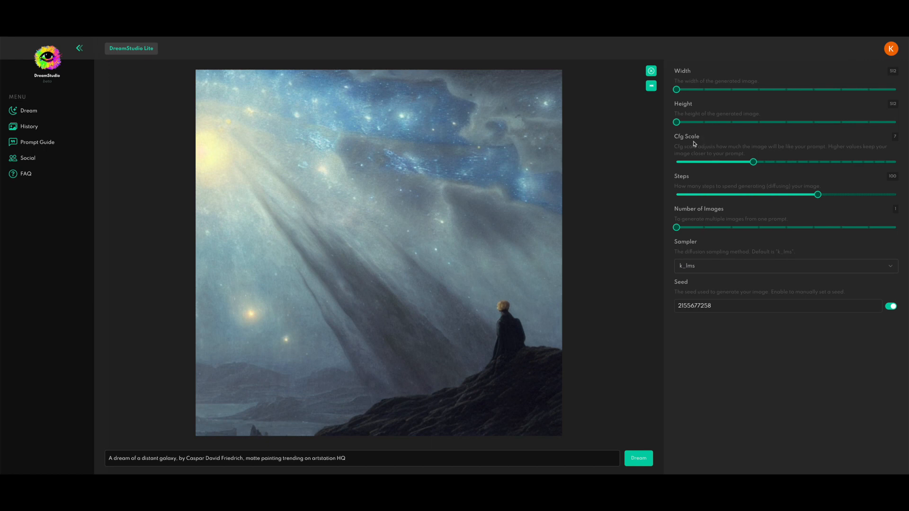
{"action": "mouse_move", "coordinate": [828, 105]}
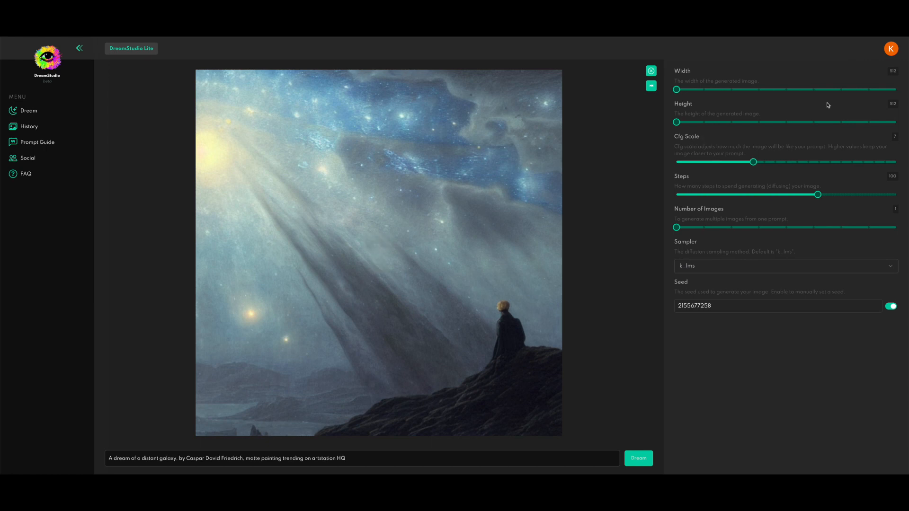
{"action": "mouse_move", "coordinate": [853, 184]}
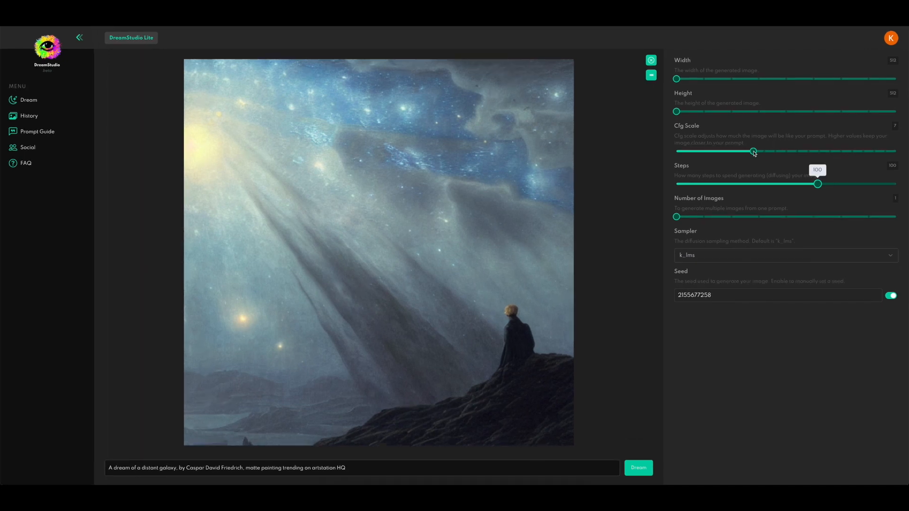
{"action": "mouse_move", "coordinate": [753, 151]}
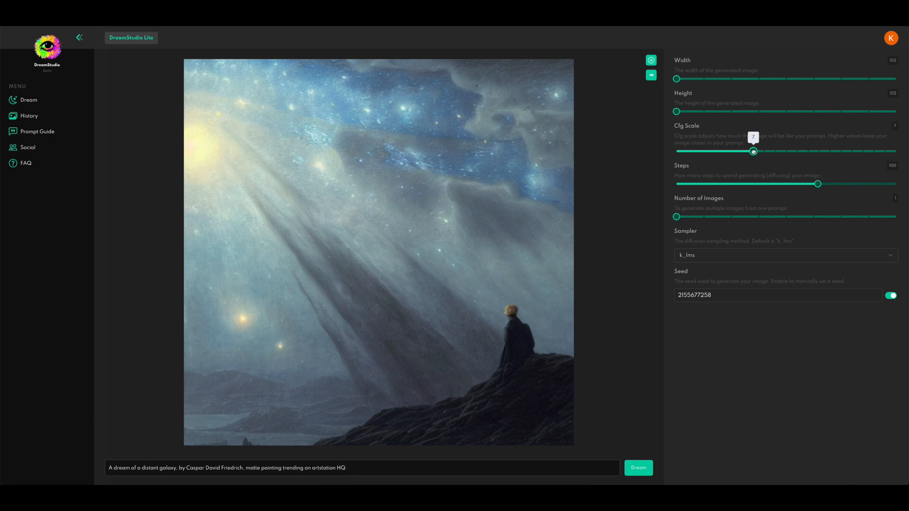
Step: Regenerate the same-seed painting at Cfg Scale 9, then at Cfg Scale 14
{"action": "left_click_drag", "start_coordinate": [753, 151], "coordinate": [787, 151]}
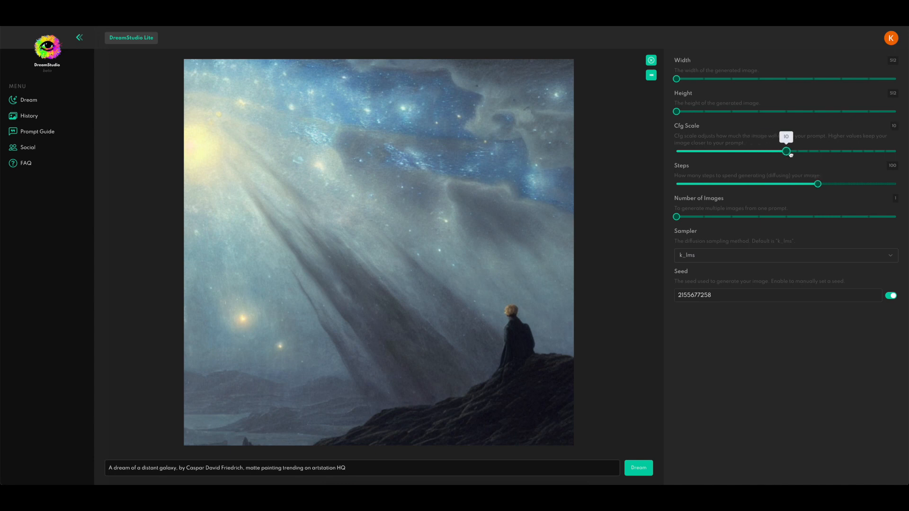
{"action": "left_click_drag", "start_coordinate": [787, 151], "coordinate": [797, 152]}
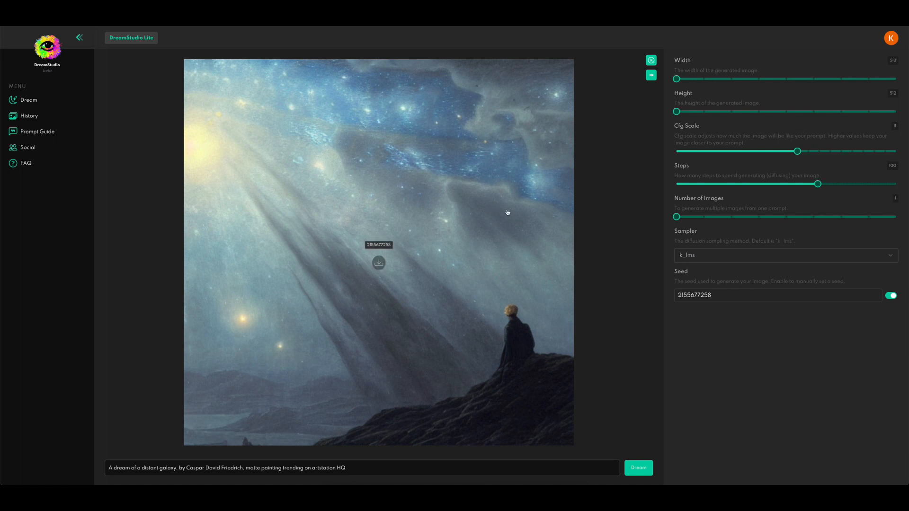
{"action": "mouse_move", "coordinate": [707, 228]}
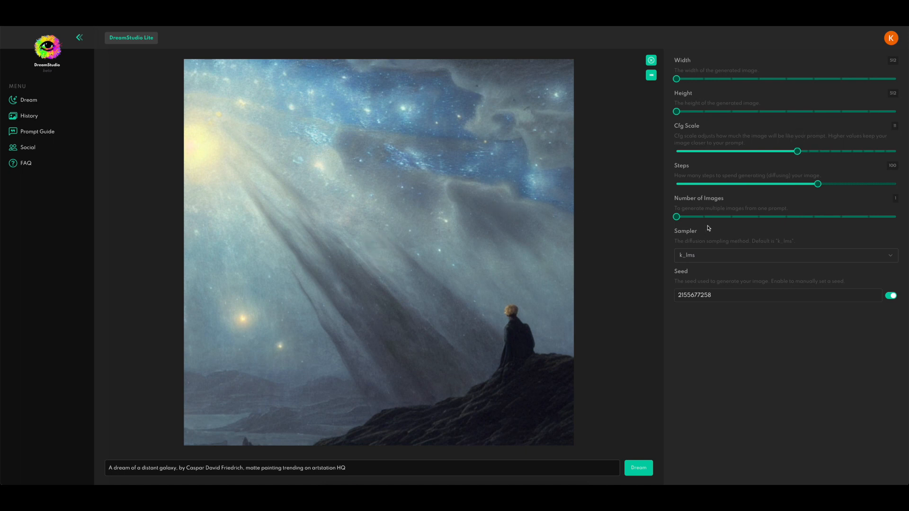
{"action": "mouse_move", "coordinate": [658, 387]}
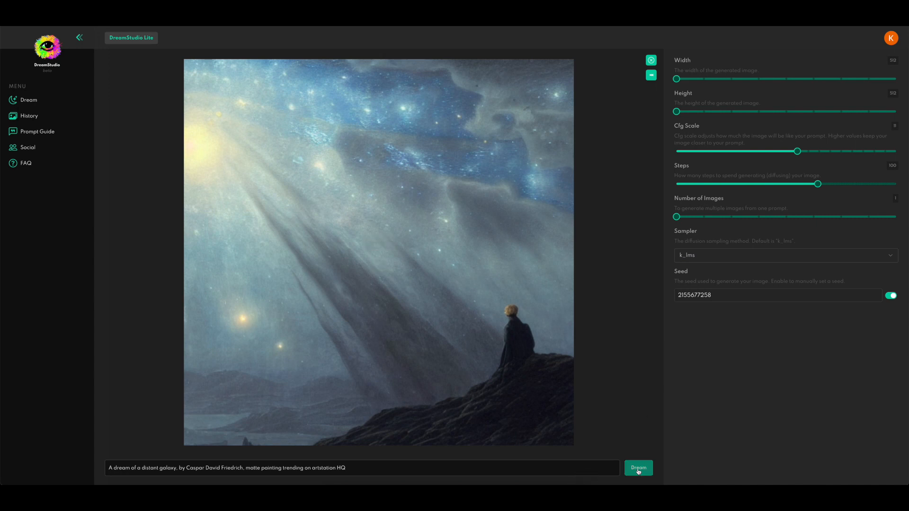
{"action": "left_click", "coordinate": [637, 468]}
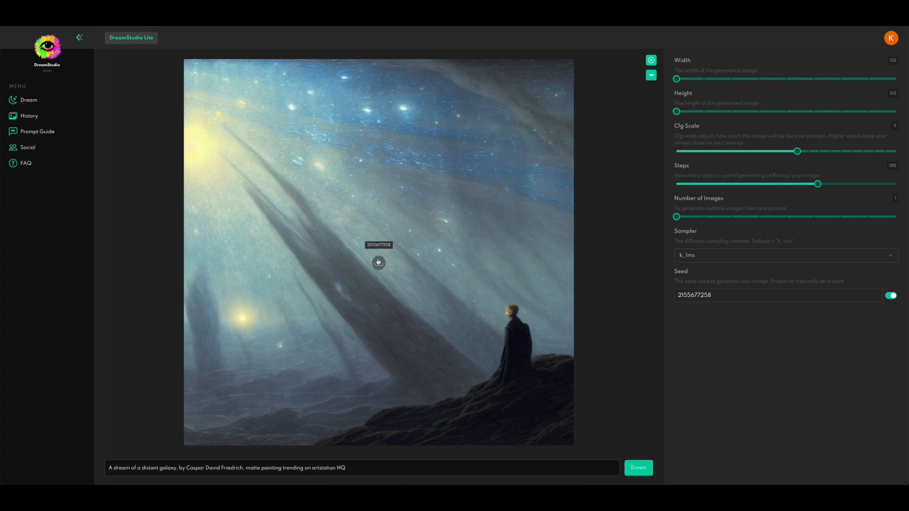
{"action": "mouse_move", "coordinate": [583, 321]}
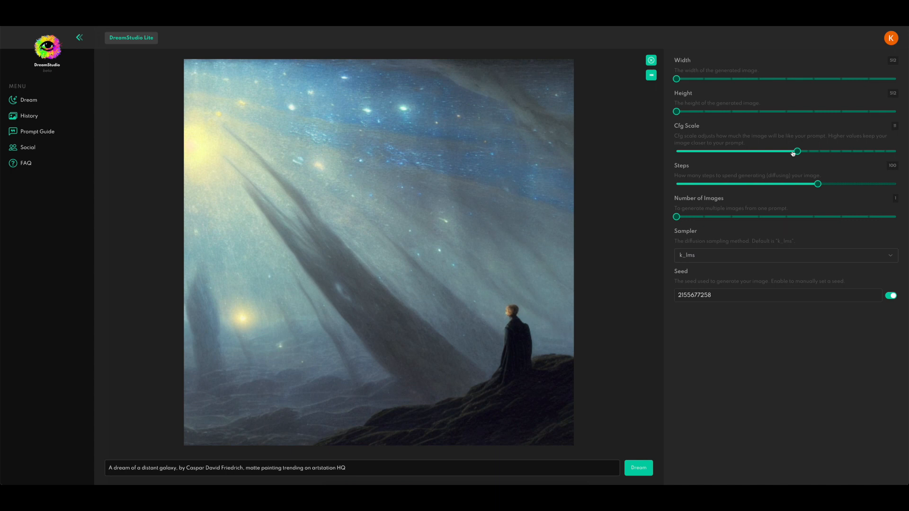
{"action": "left_click_drag", "start_coordinate": [796, 151], "coordinate": [820, 151]}
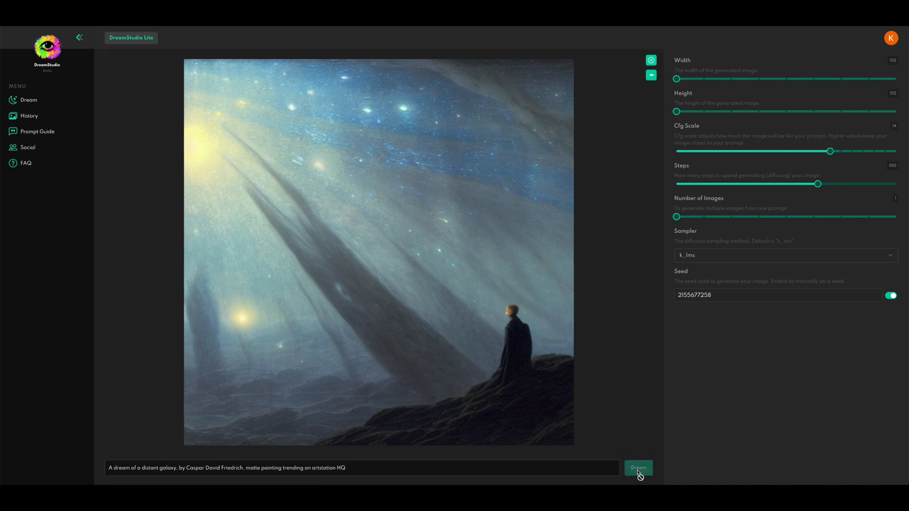
{"action": "left_click", "coordinate": [637, 468]}
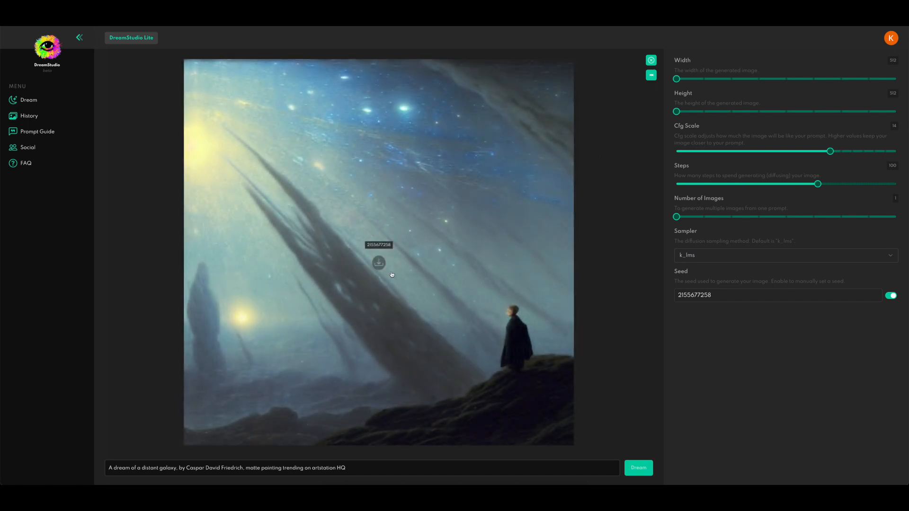
{"action": "mouse_move", "coordinate": [521, 330]}
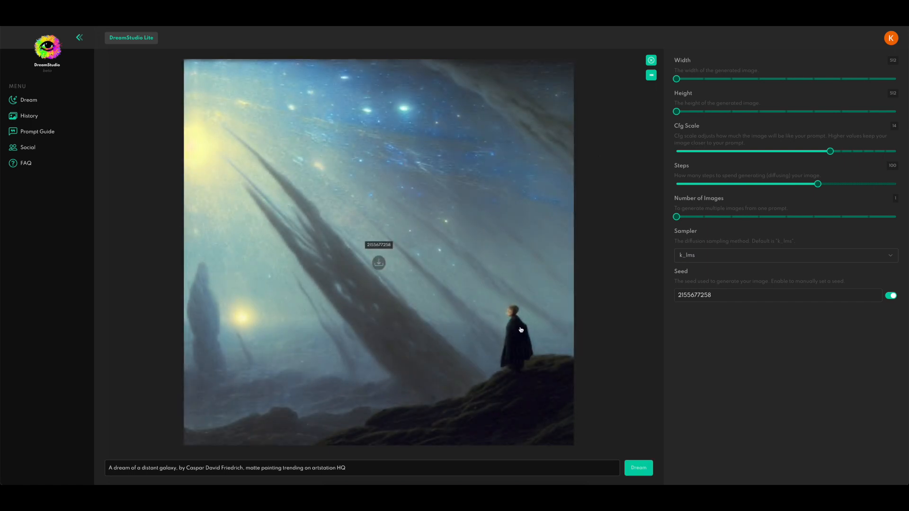
{"action": "mouse_move", "coordinate": [888, 144]}
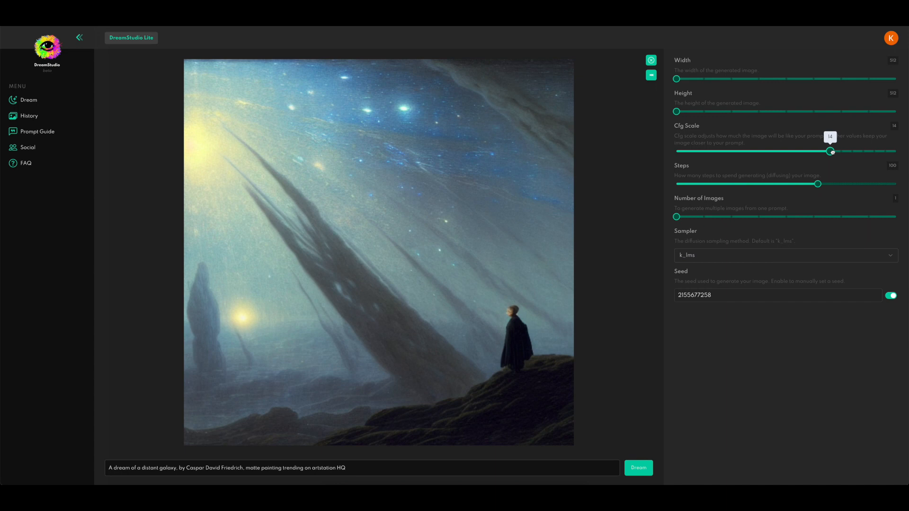
Step: Regenerate the painting at the maximum Cfg Scale of 20 with 100 steps
{"action": "left_click_drag", "start_coordinate": [830, 152], "coordinate": [897, 151]}
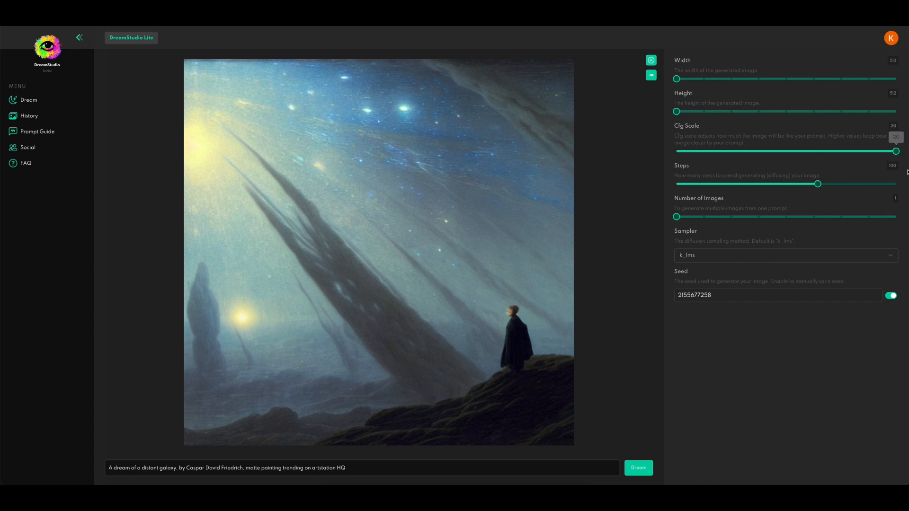
{"action": "left_click", "coordinate": [637, 468]}
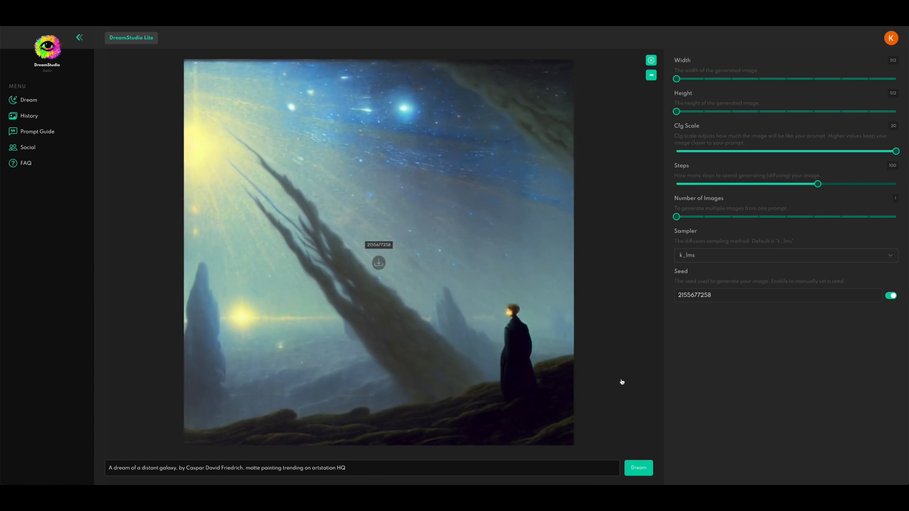
{"action": "mouse_move", "coordinate": [517, 317]}
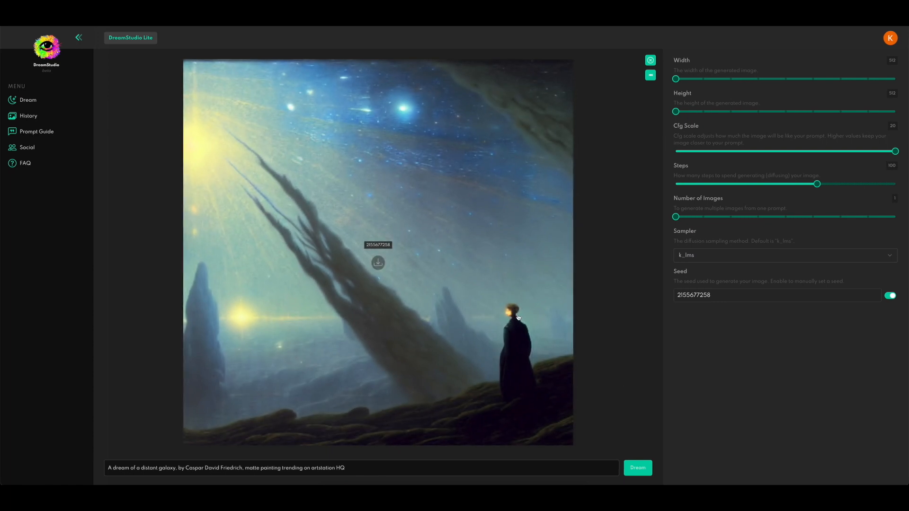
{"action": "mouse_move", "coordinate": [533, 375]}
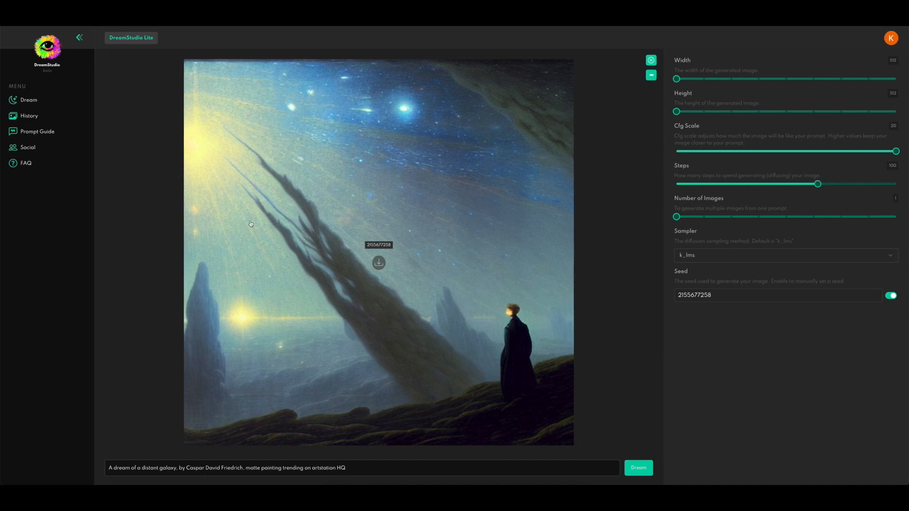
{"action": "mouse_move", "coordinate": [445, 369]}
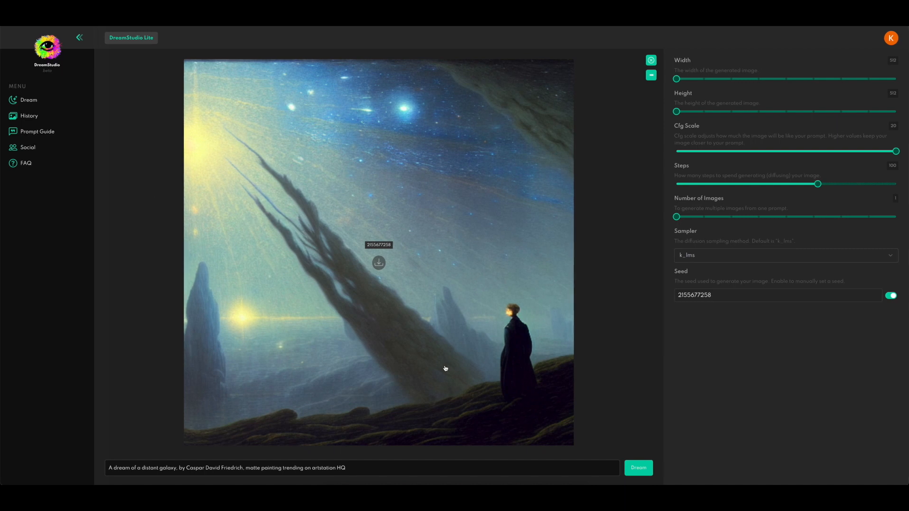
{"action": "mouse_move", "coordinate": [525, 406]}
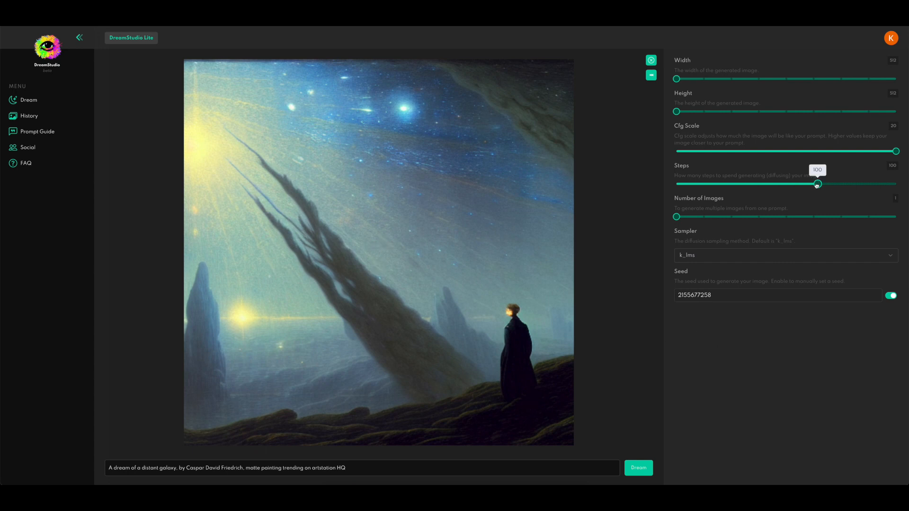
Step: Lower Steps from 100 to 50 and regenerate at Cfg Scale 20
{"action": "left_click_drag", "start_coordinate": [816, 184], "coordinate": [765, 184]}
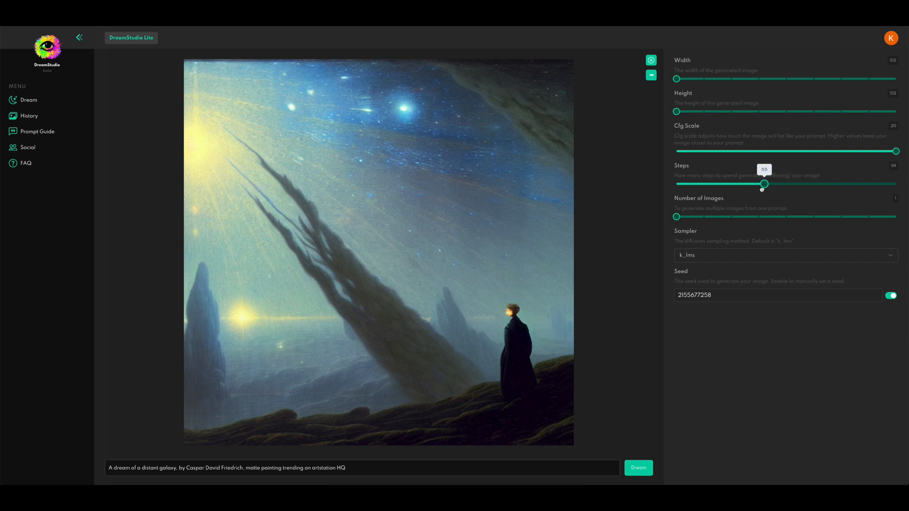
{"action": "left_click_drag", "start_coordinate": [765, 184], "coordinate": [739, 184]}
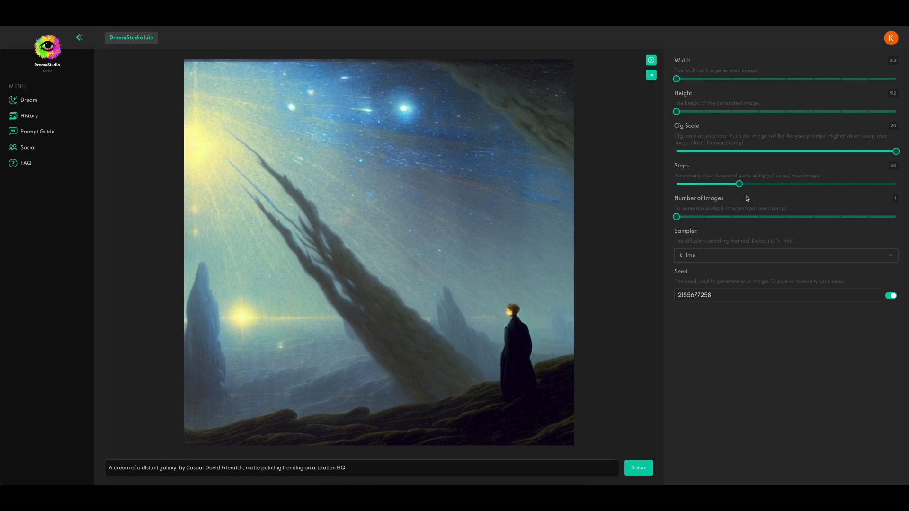
{"action": "left_click", "coordinate": [638, 468]}
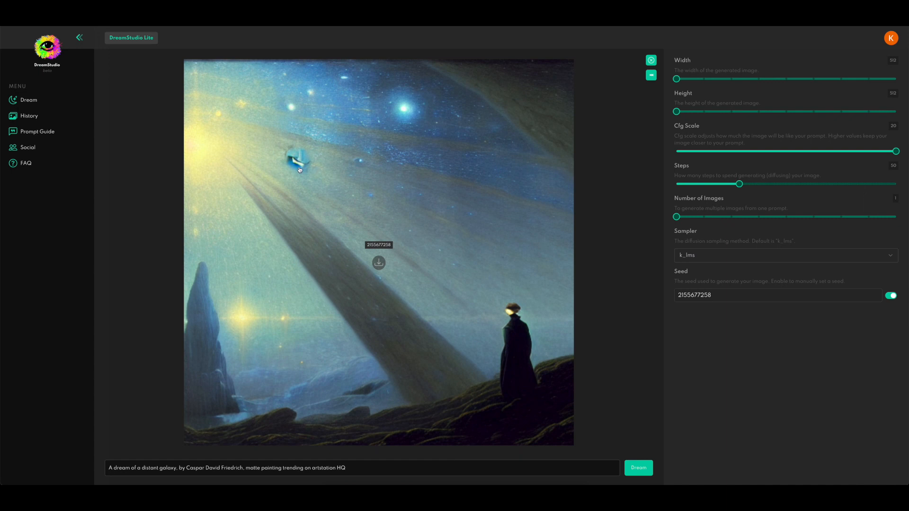
{"action": "mouse_move", "coordinate": [317, 169]}
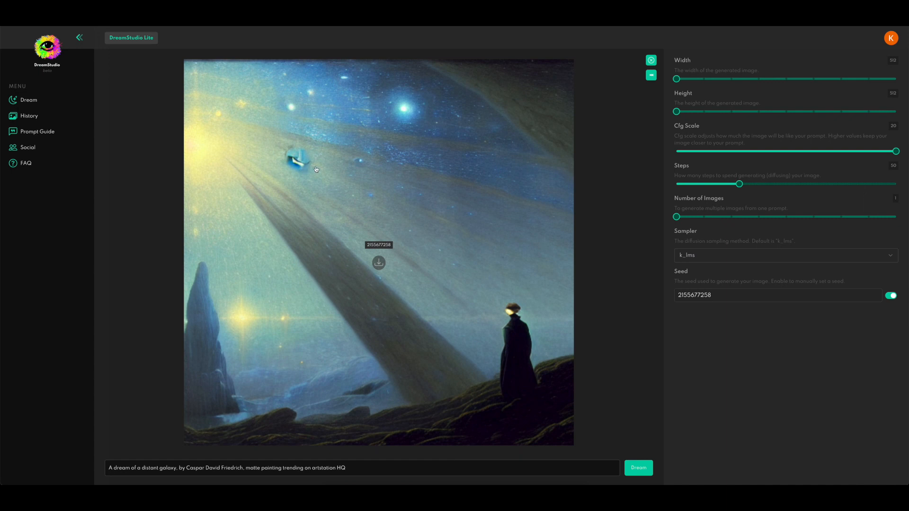
{"action": "mouse_move", "coordinate": [591, 268]}
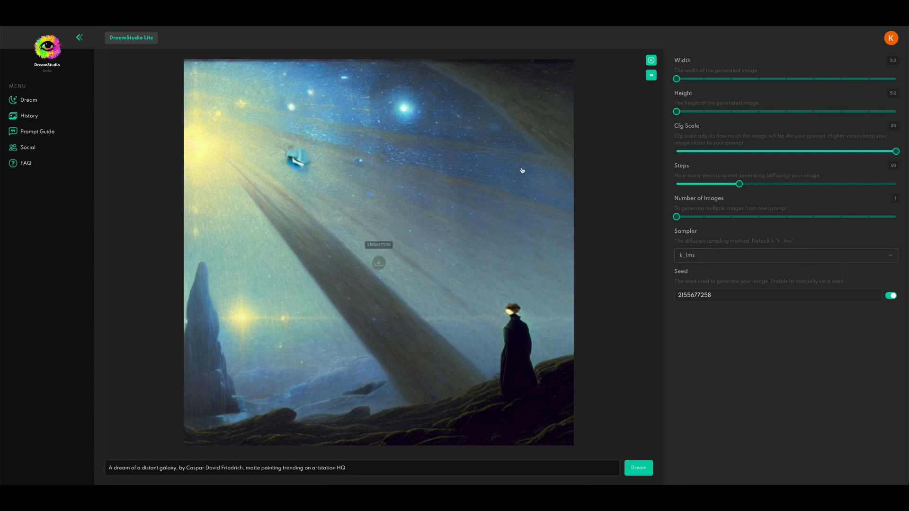
{"action": "mouse_move", "coordinate": [318, 174]}
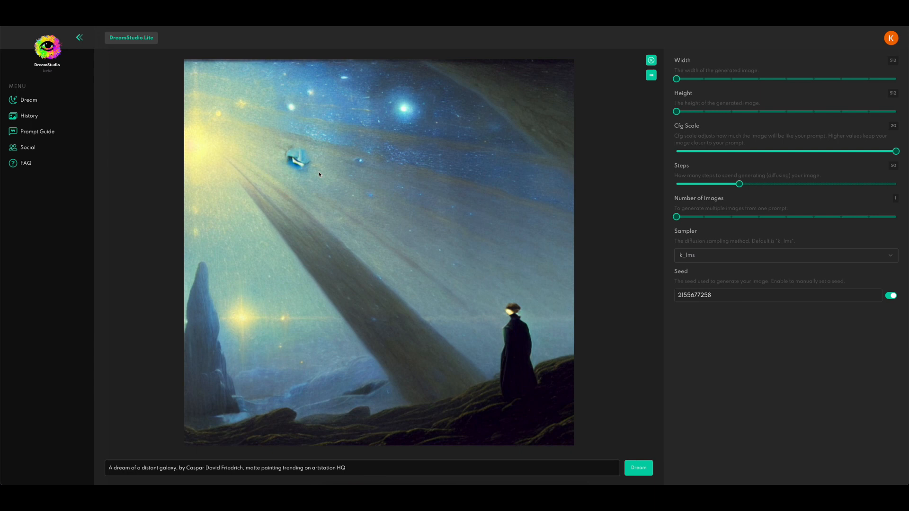
{"action": "mouse_move", "coordinate": [646, 390]}
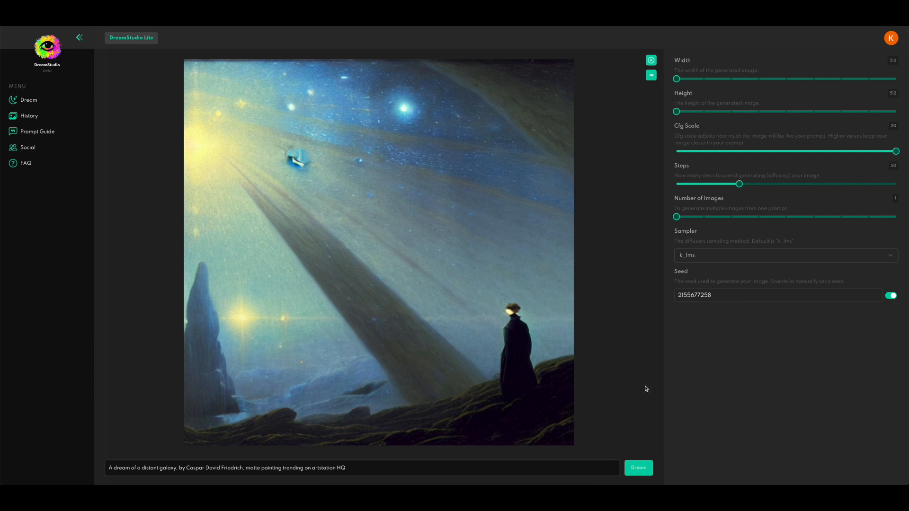
{"action": "mouse_move", "coordinate": [645, 368]}
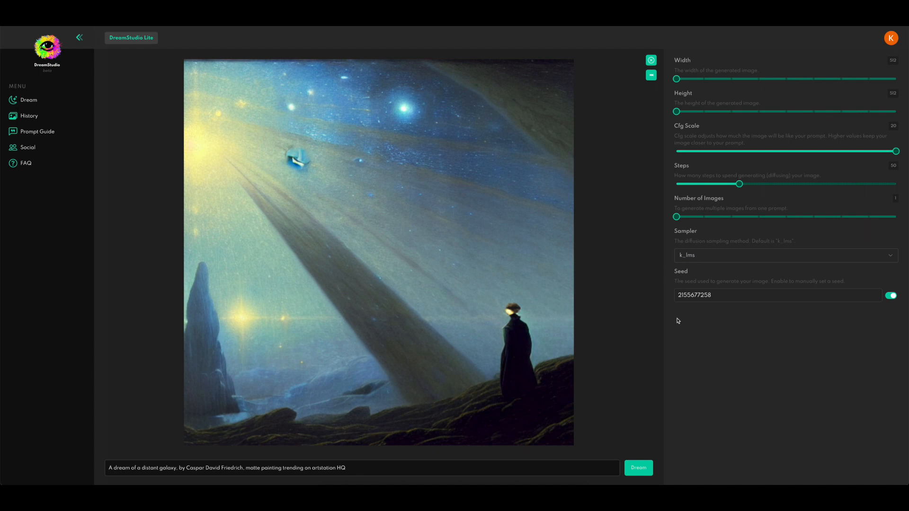
{"action": "mouse_move", "coordinate": [640, 405]}
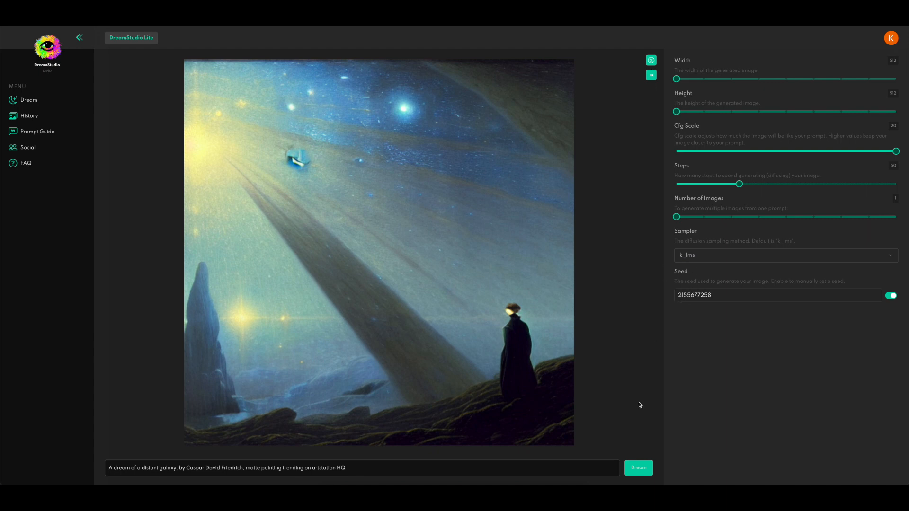
{"action": "mouse_move", "coordinate": [275, 376]}
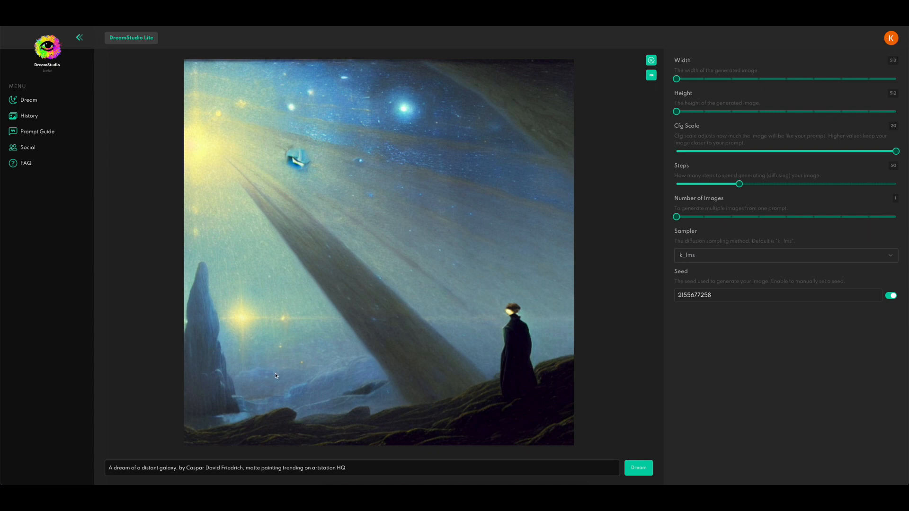
{"action": "mouse_move", "coordinate": [362, 468]}
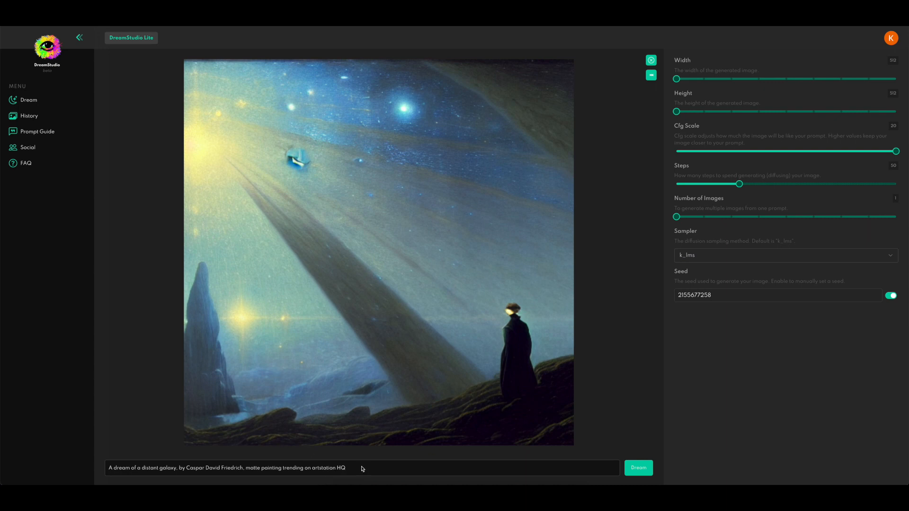
{"action": "mouse_move", "coordinate": [783, 395]}
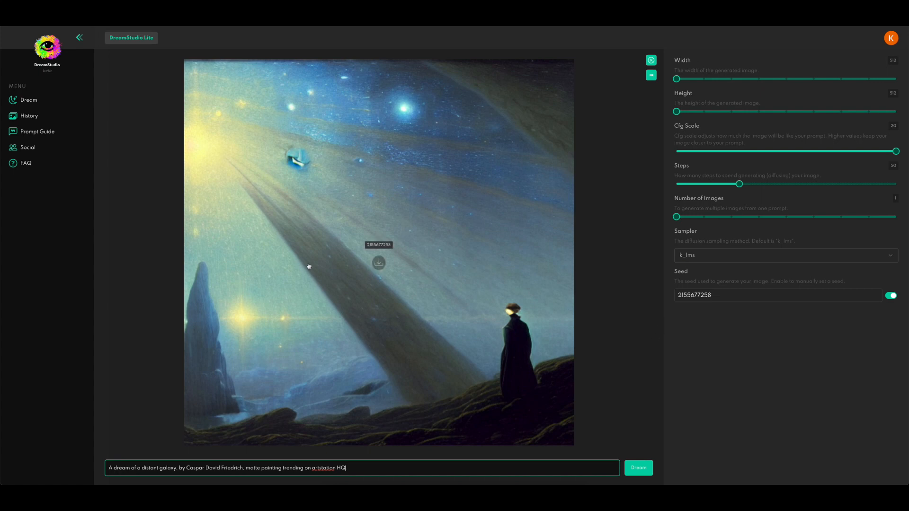
{"action": "mouse_move", "coordinate": [224, 397]}
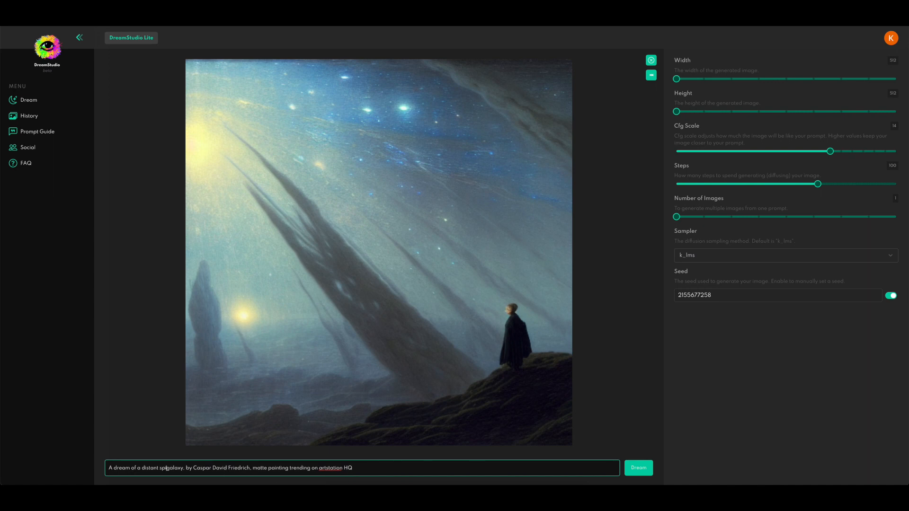
Step: Change the prompt to read 'distant vaporwave spiral galaxy'
{"action": "type", "text": "spiral galaxy"}
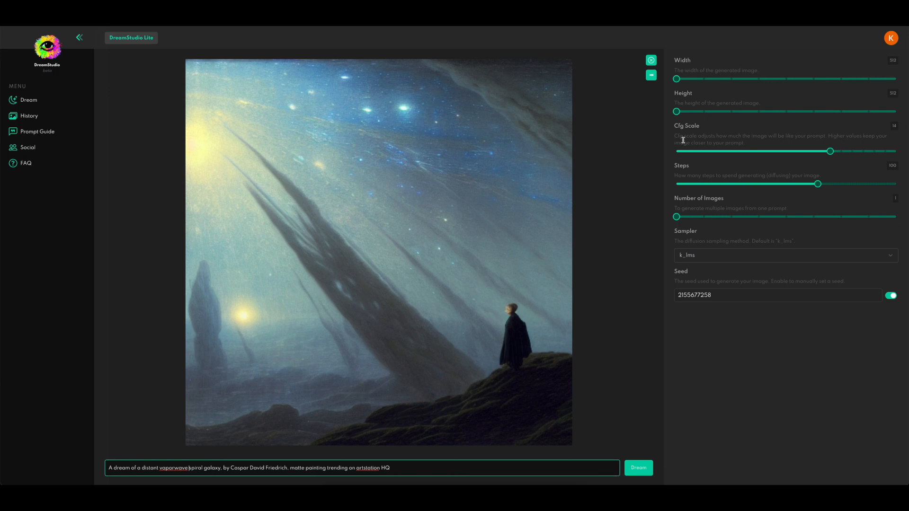
{"action": "mouse_move", "coordinate": [780, 176]}
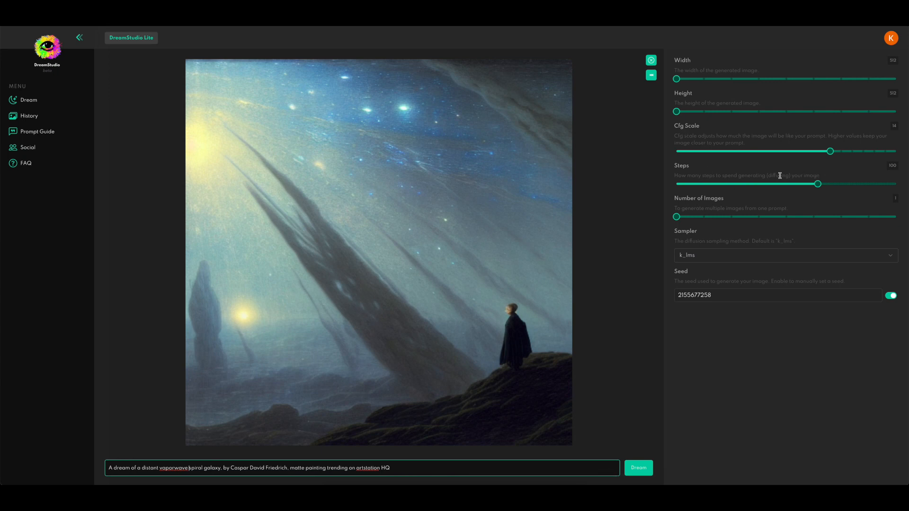
{"action": "mouse_move", "coordinate": [805, 196]}
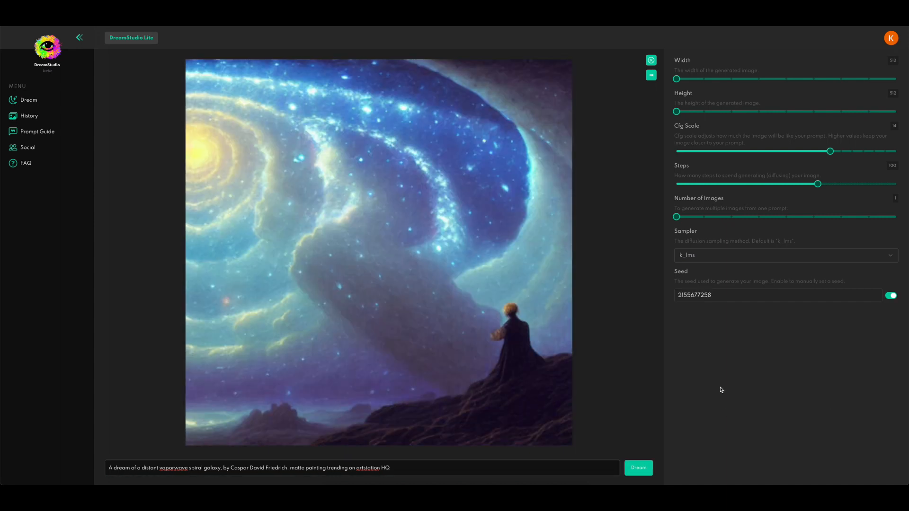
{"action": "mouse_move", "coordinate": [282, 385]}
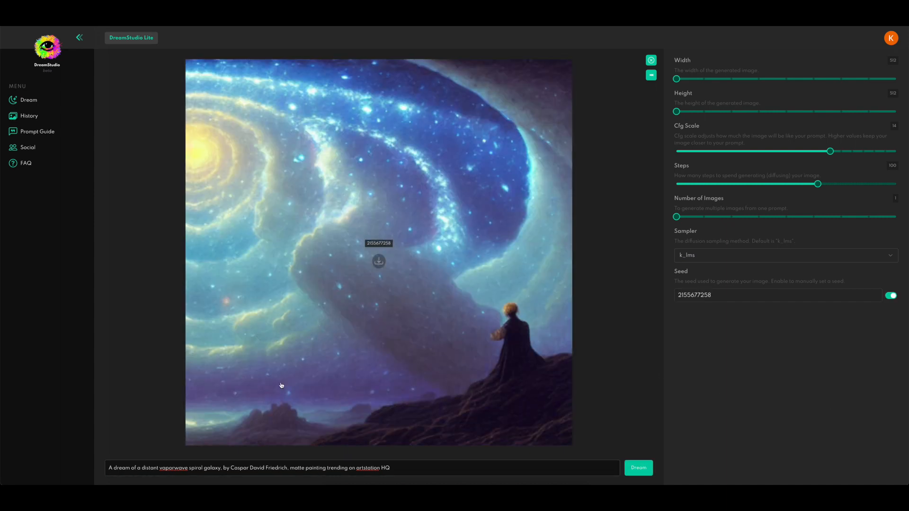
{"action": "mouse_move", "coordinate": [500, 406]}
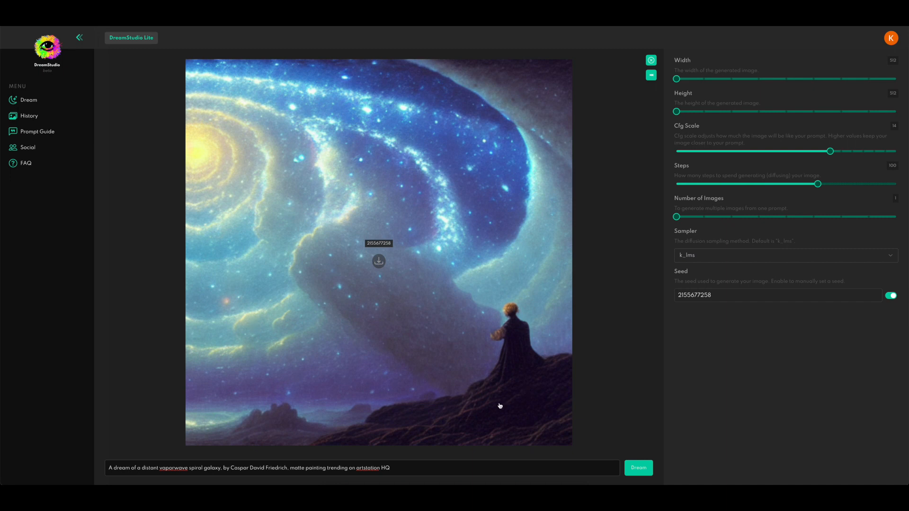
{"action": "mouse_move", "coordinate": [354, 346]}
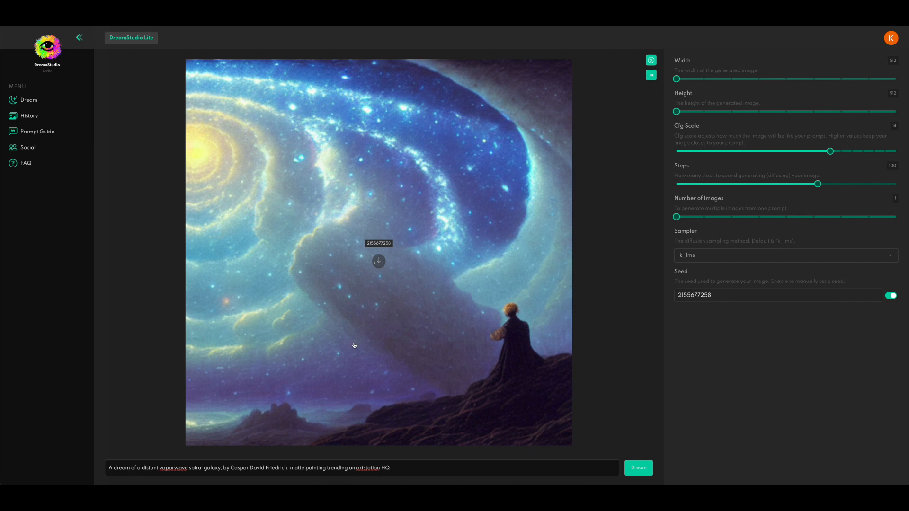
{"action": "mouse_move", "coordinate": [606, 400]}
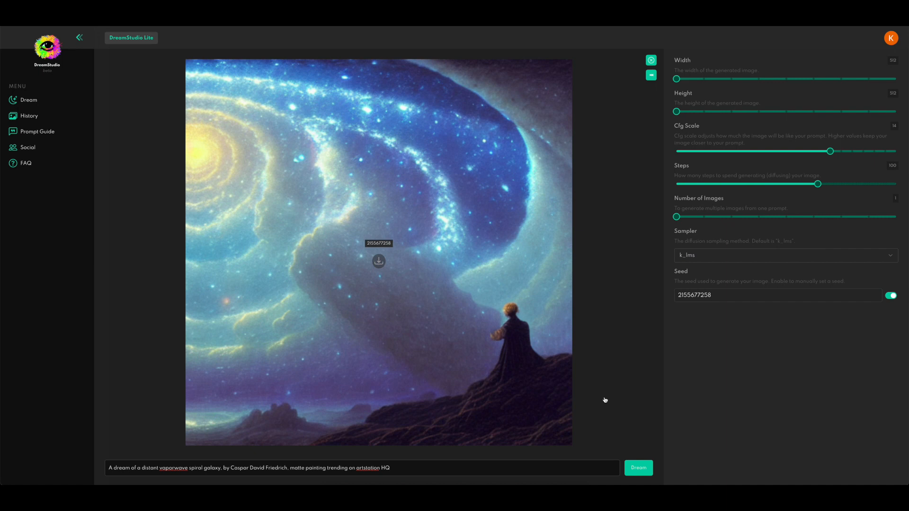